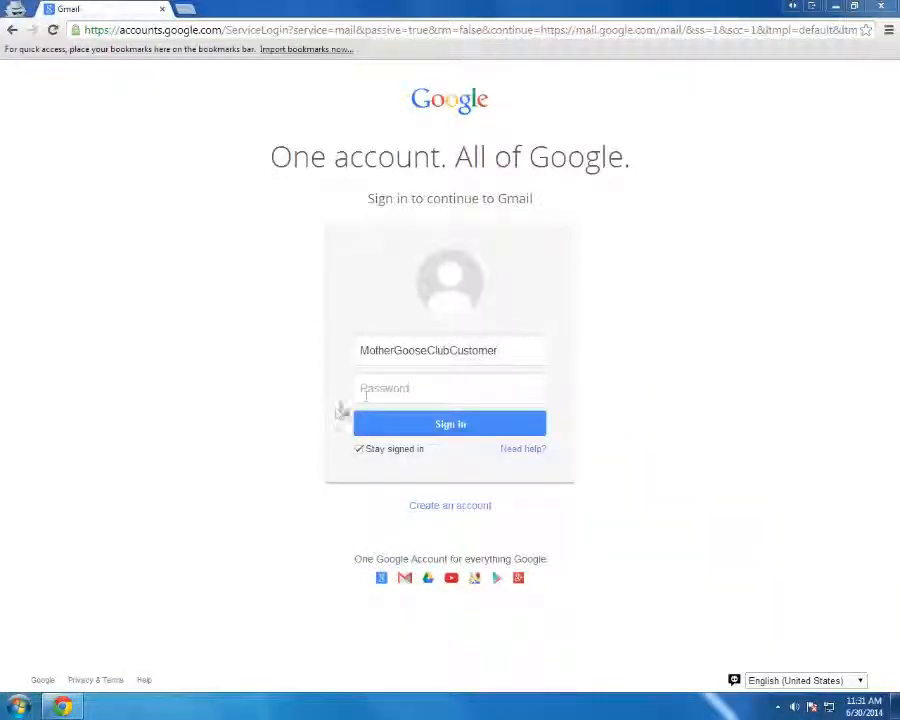
Sign in to Gmail by entering the account password
click(449, 388)
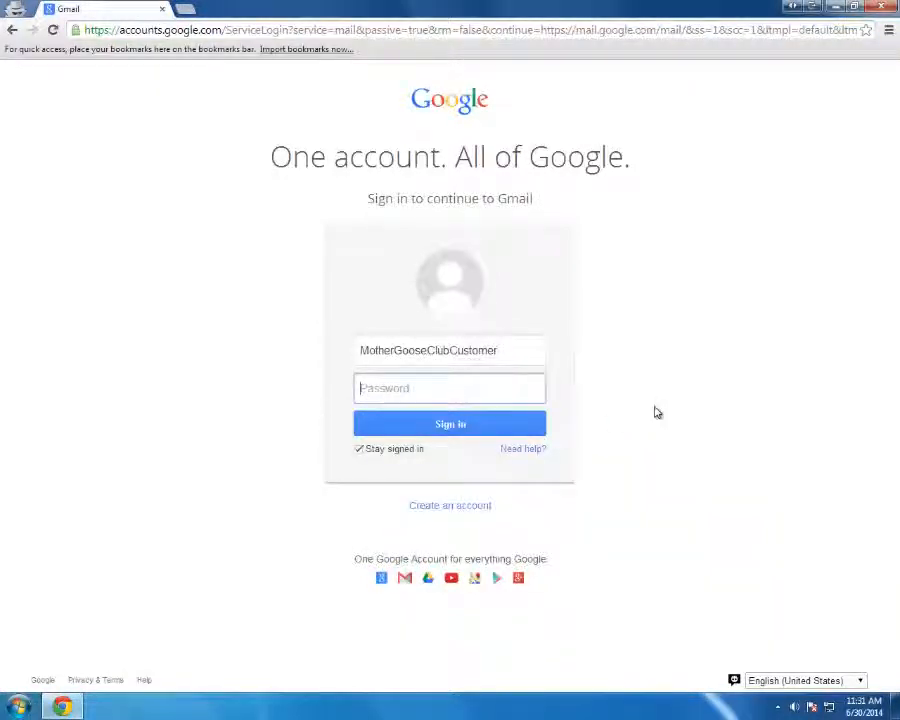
text(password)
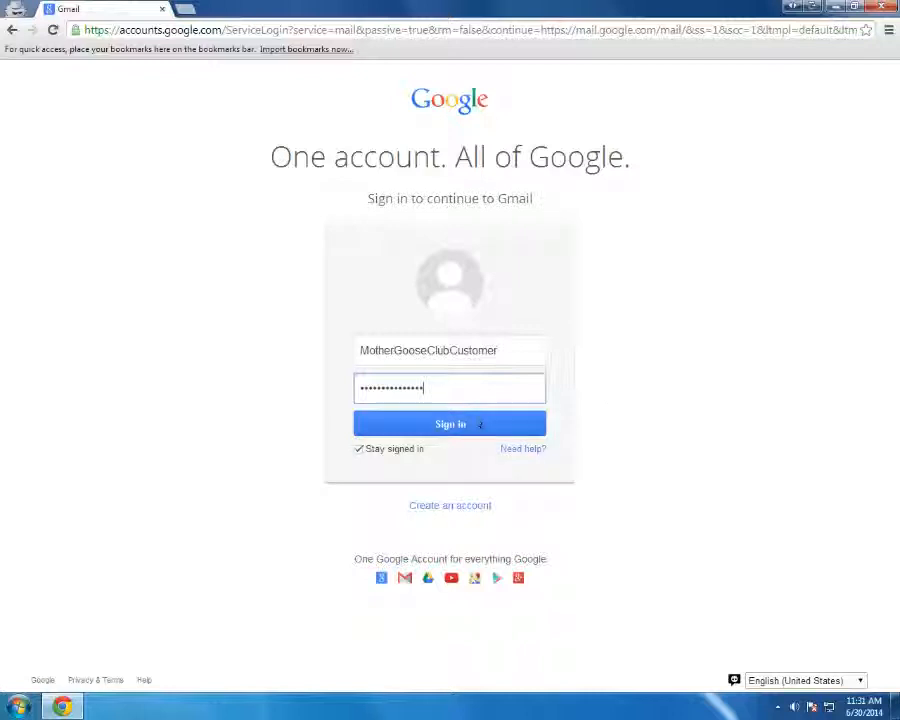
click(449, 424)
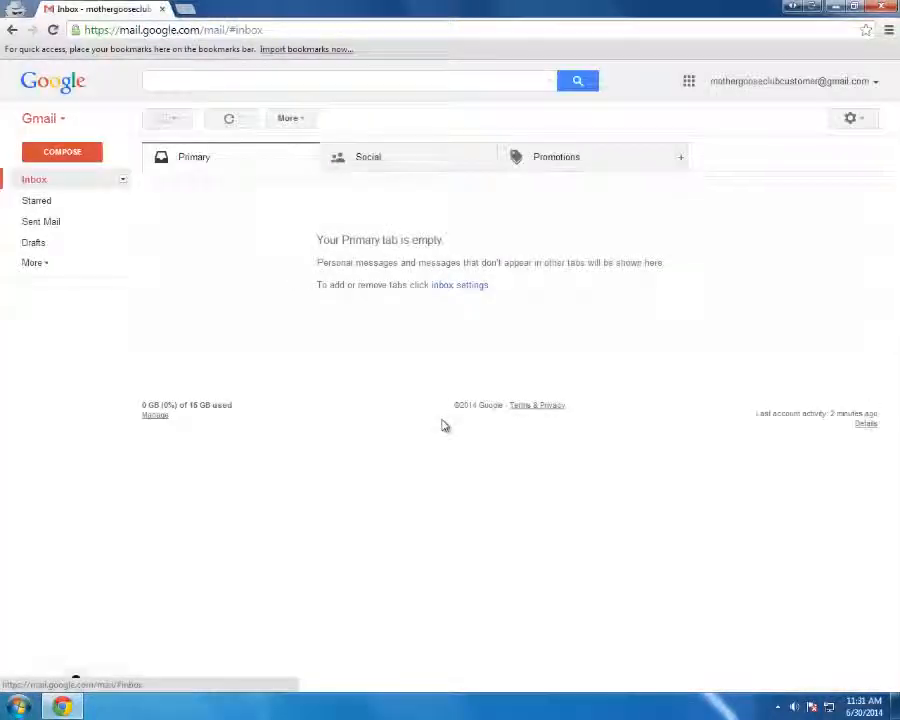
Open the 'Your digital download from MotherGooseClub.com' email from the Spam folder
click(31, 262)
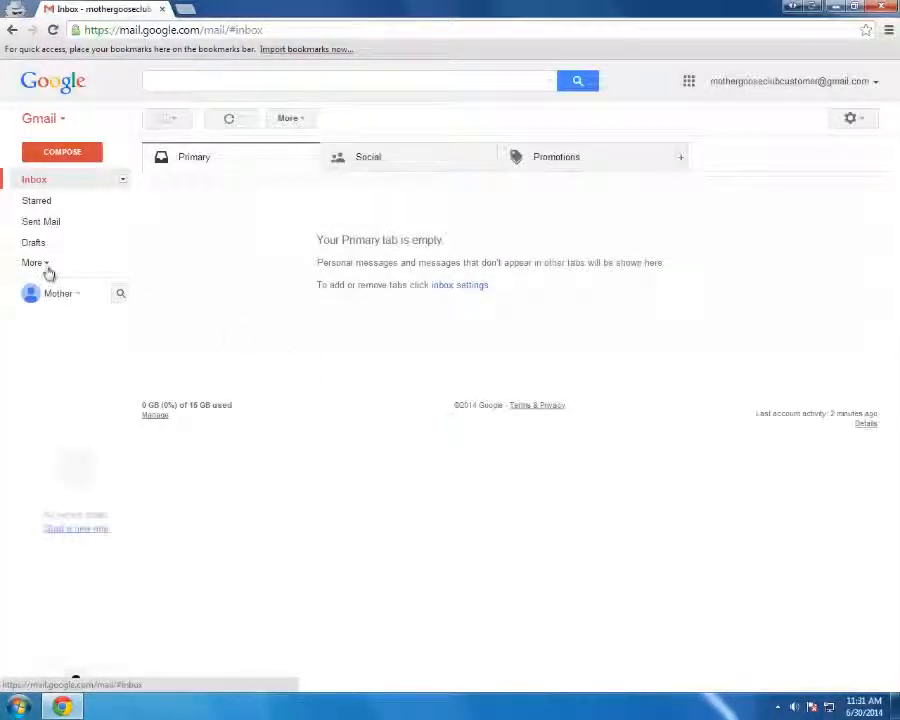
click(31, 262)
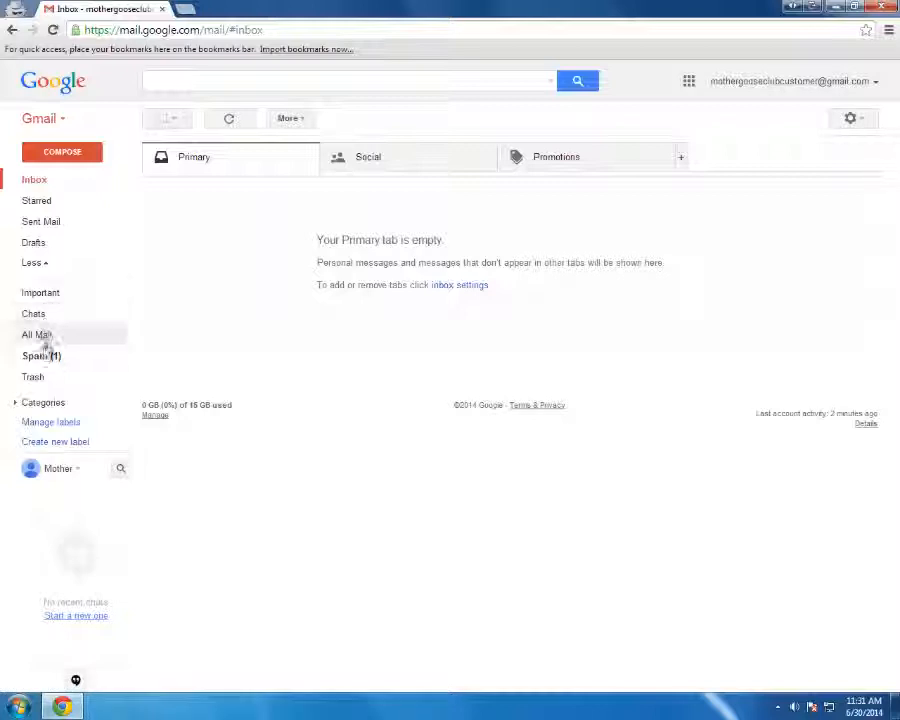
click(41, 356)
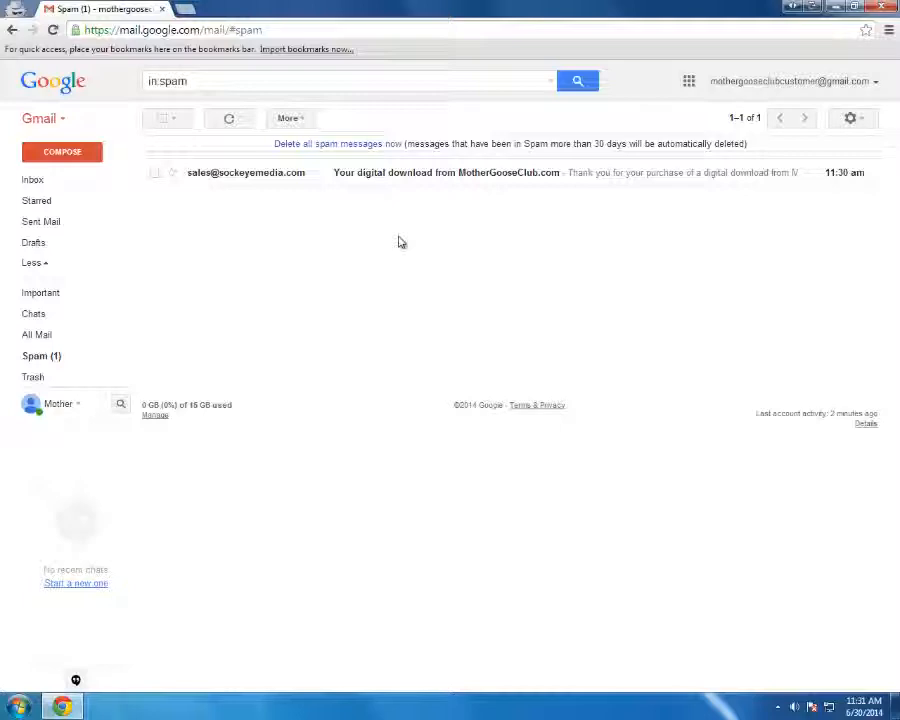
mouse_move(423, 187)
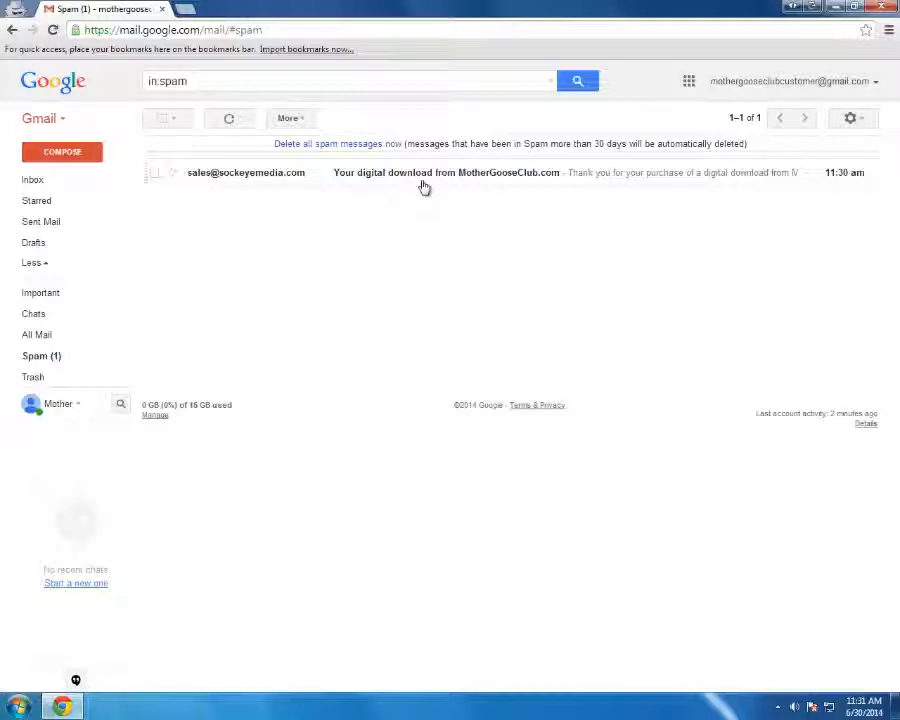
click(443, 172)
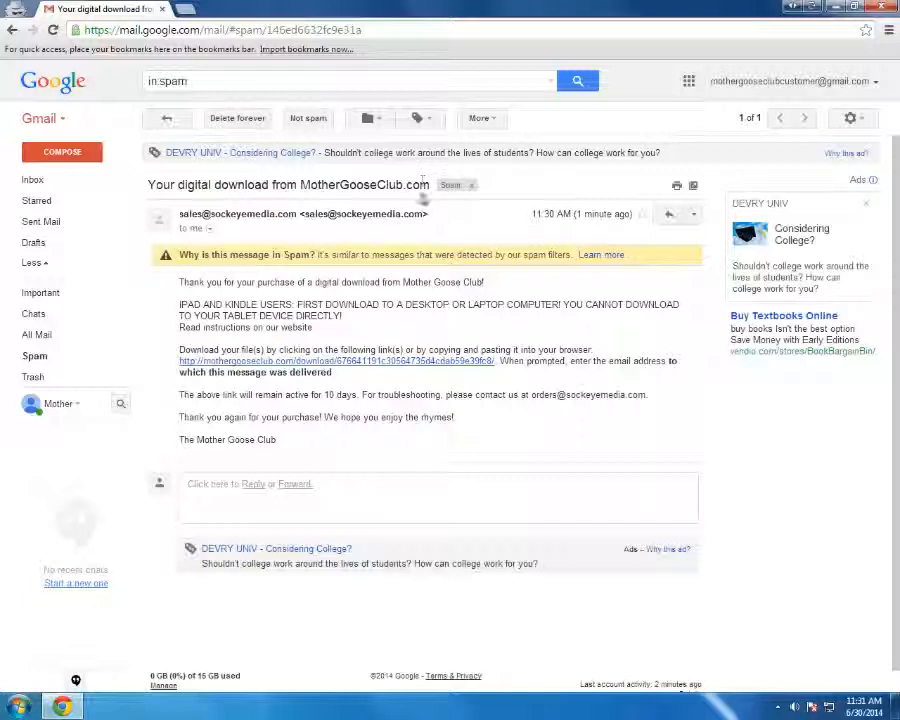
mouse_move(415, 368)
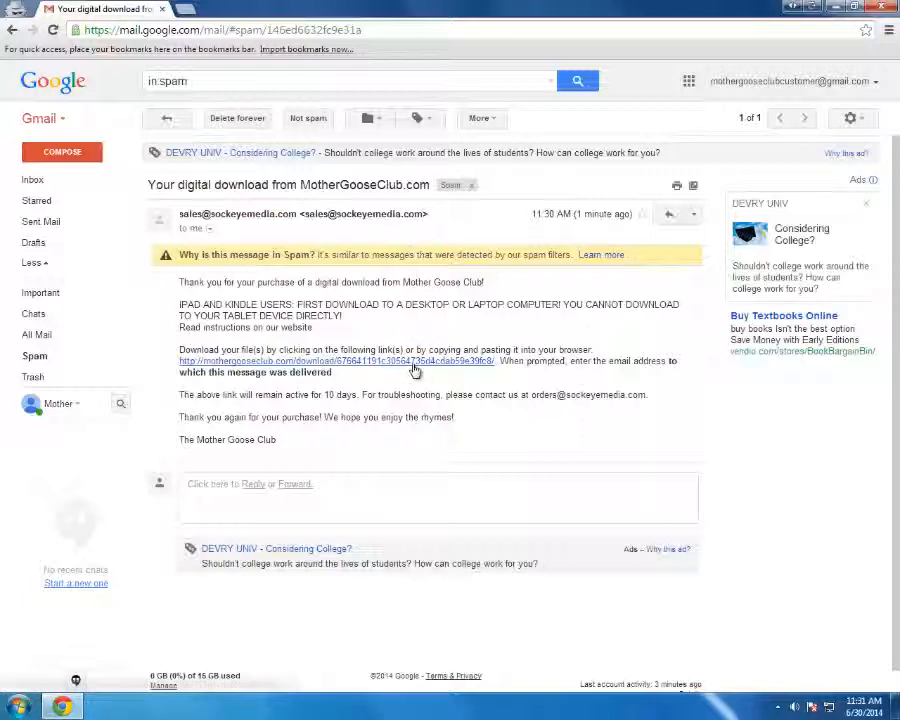
mouse_move(413, 361)
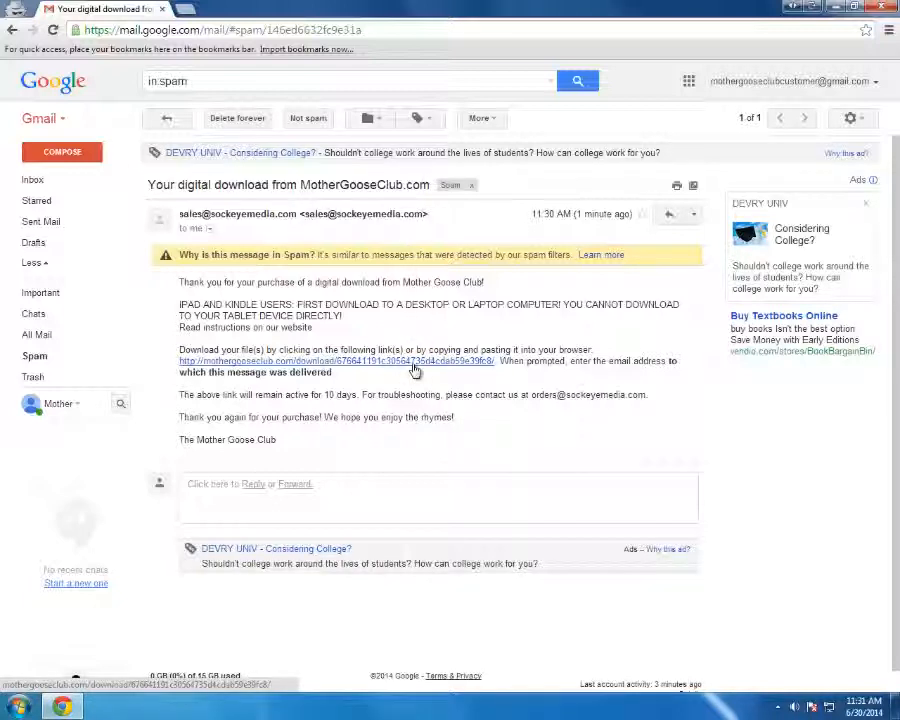
Follow the mothergooseclub.com/download link in the email
click(334, 361)
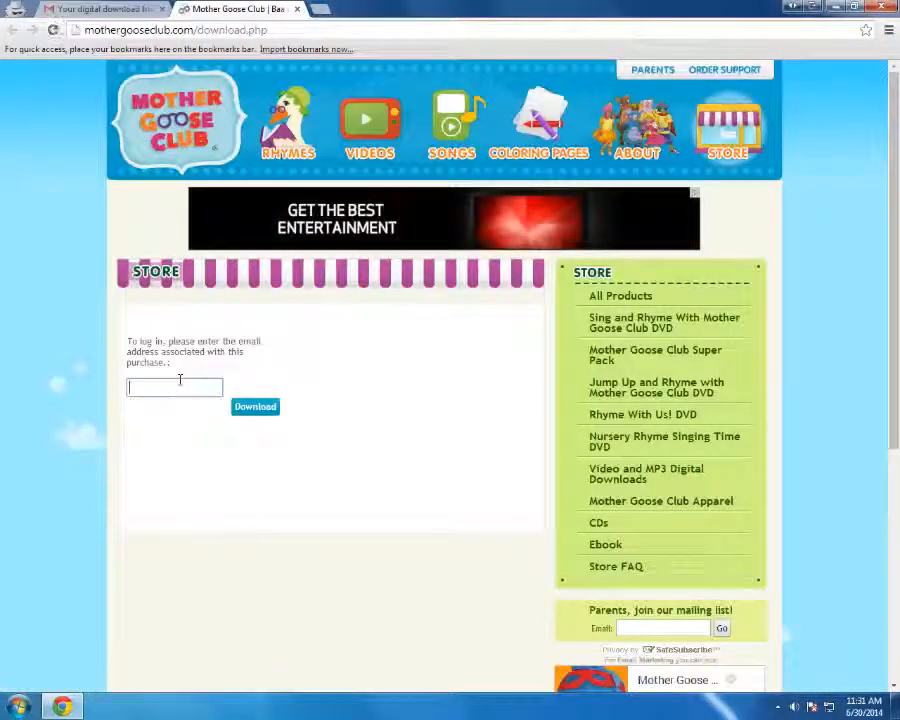
Submit the purchase email and download the Sing and Rhyme digital product
text(Mother)
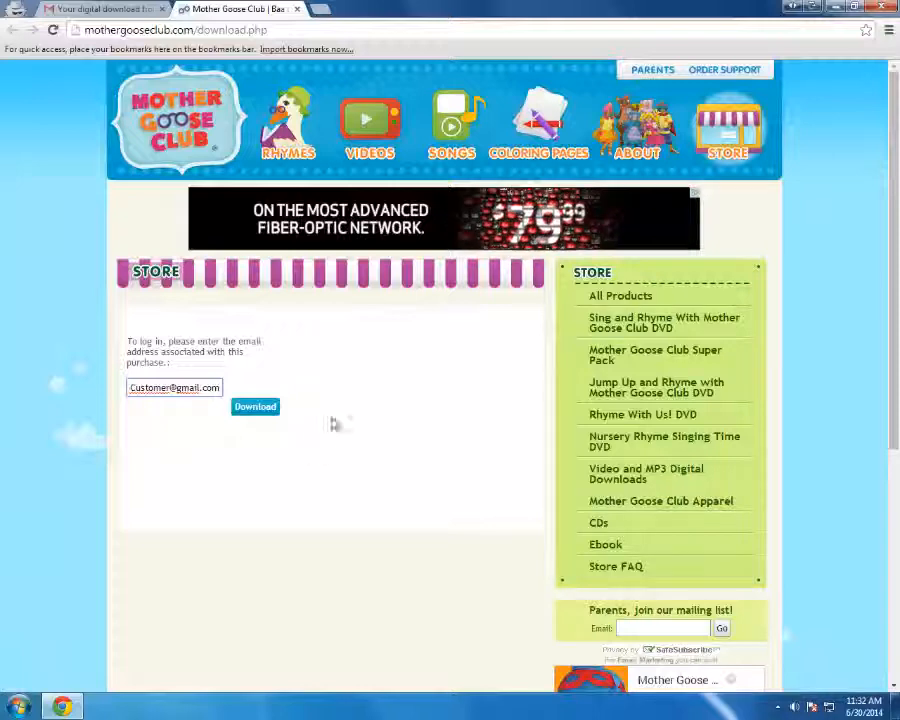
click(255, 406)
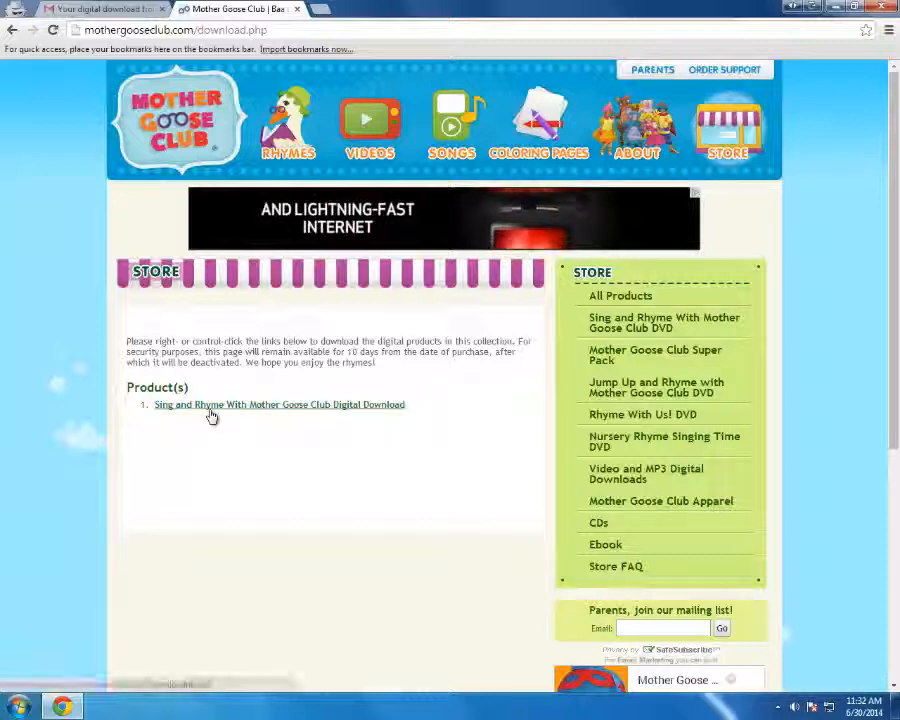
click(279, 404)
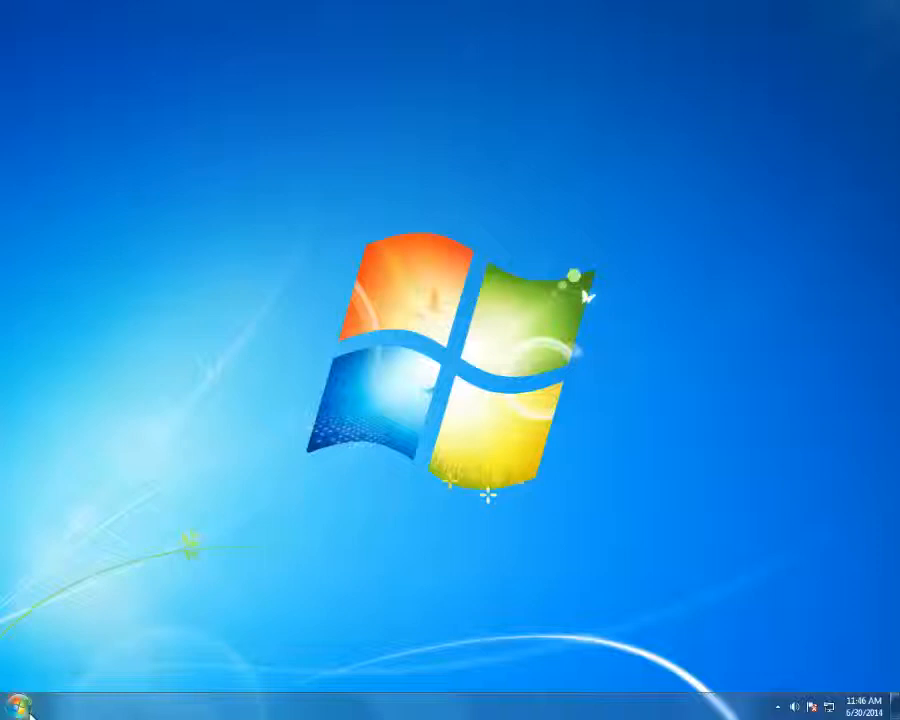
Open the Start menu to launch Windows Explorer
click(20, 705)
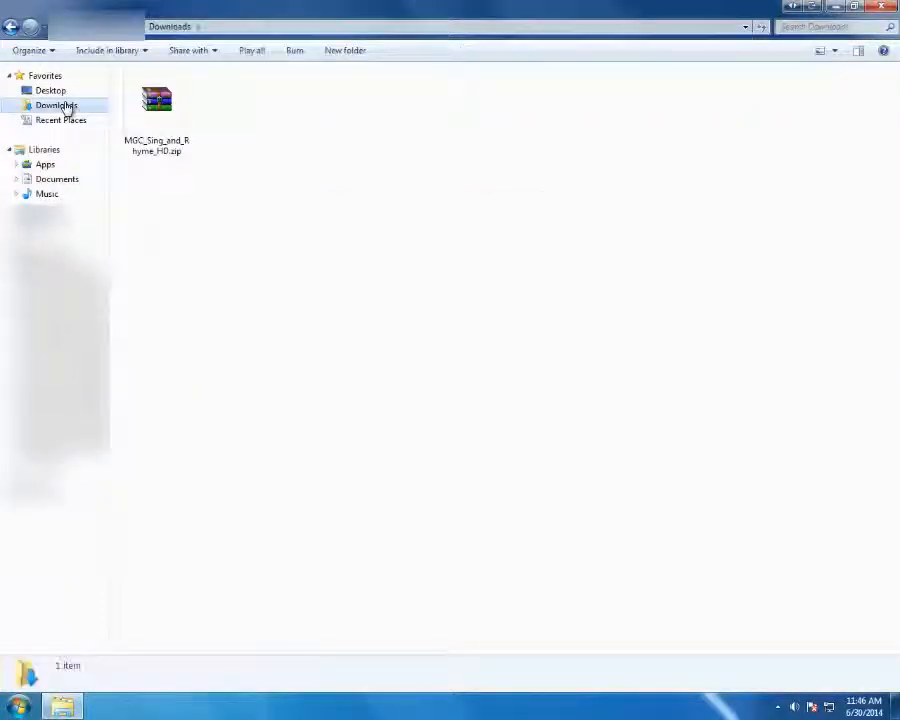
Extract MGC_Sing_and_Rhyme_HD.zip here into the Downloads folder
right_click(156, 100)
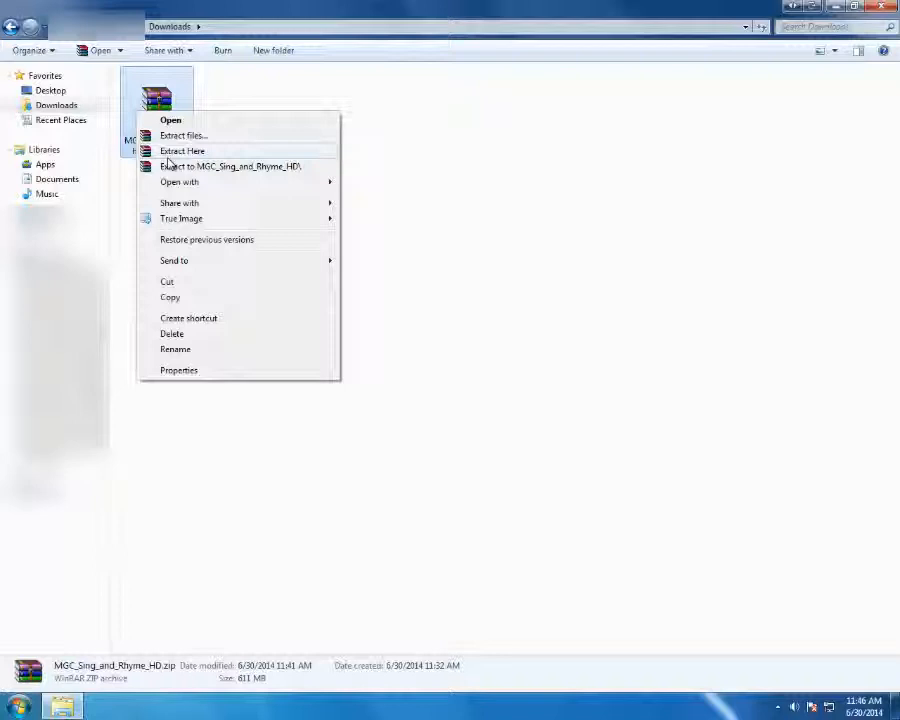
click(182, 150)
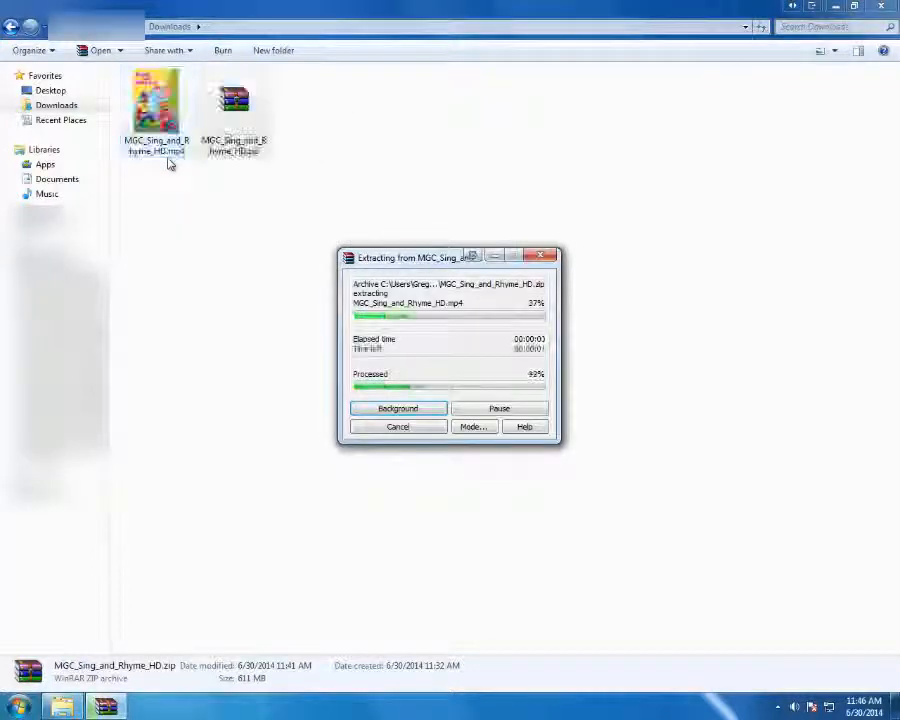